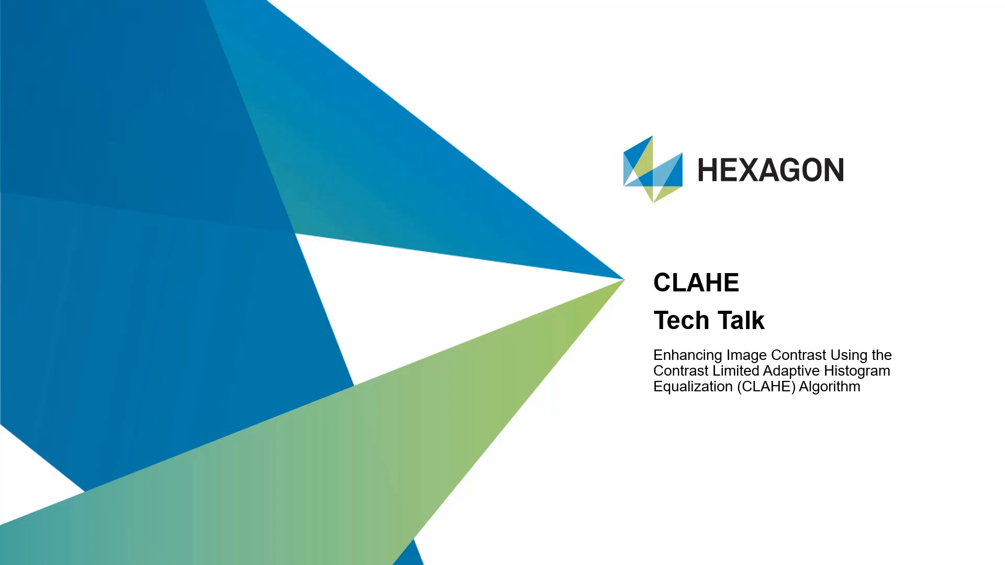
Advance the CLAHE Tech Talk slideshow to the next slide
key("right")
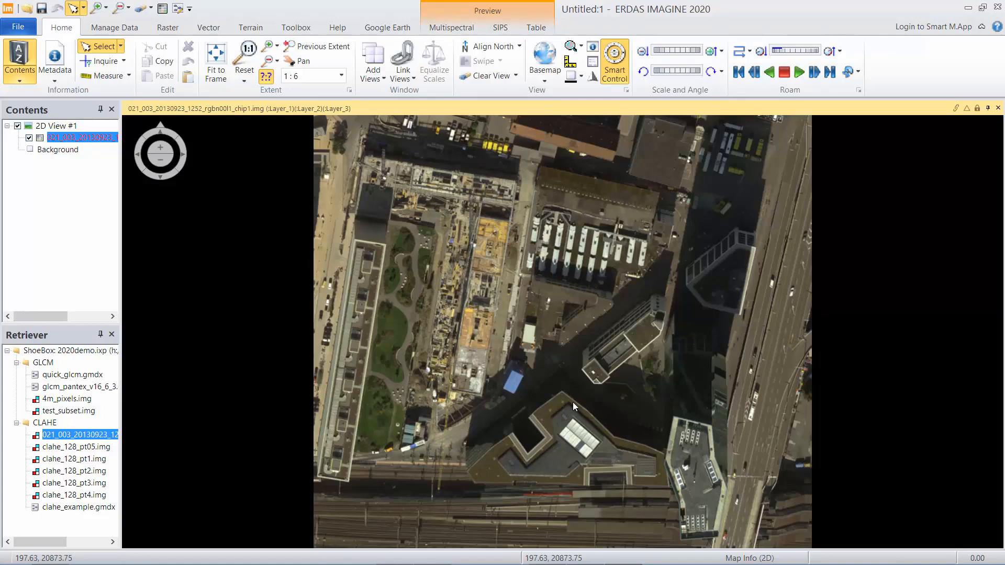
mouse_move(620, 425)
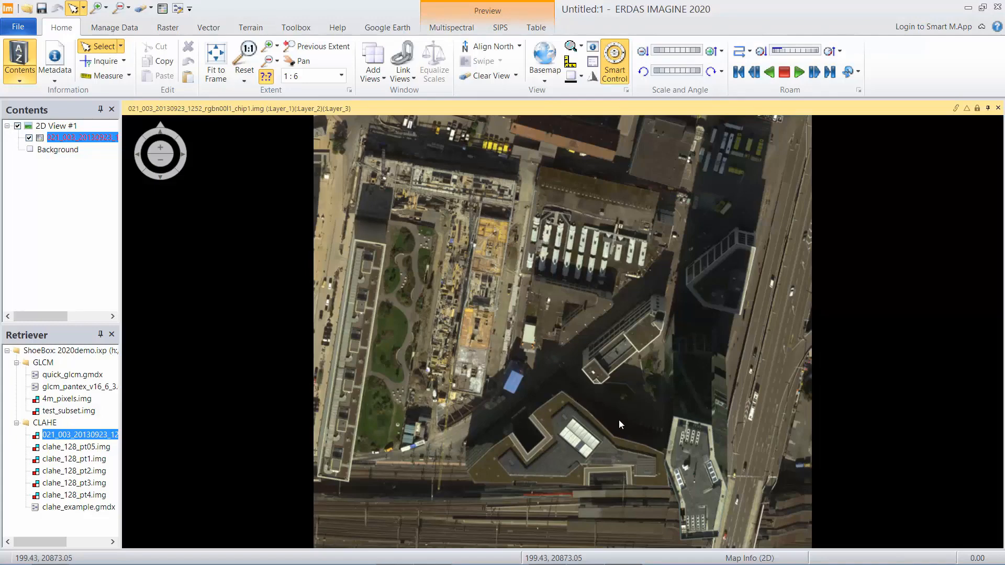
mouse_move(588, 417)
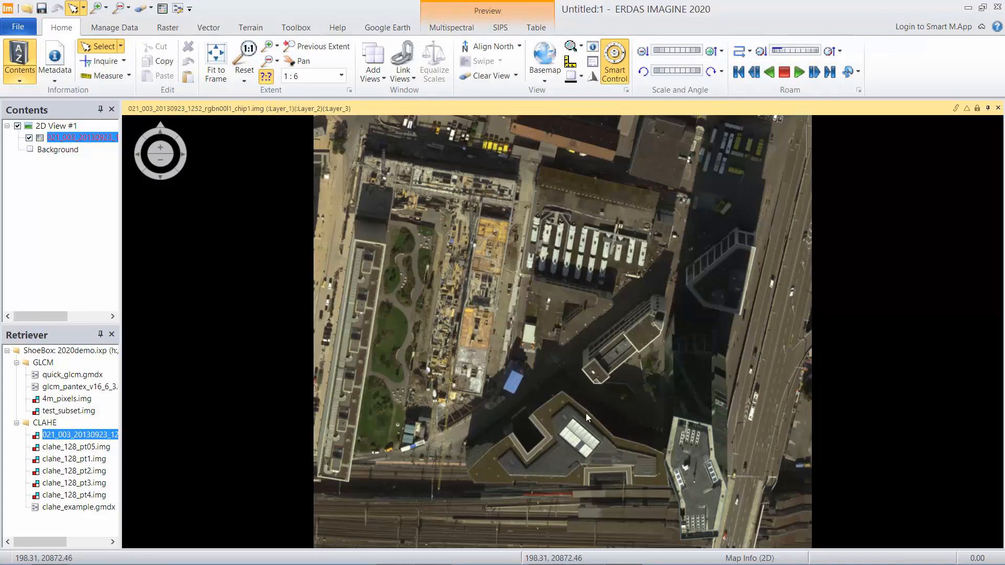
mouse_move(582, 436)
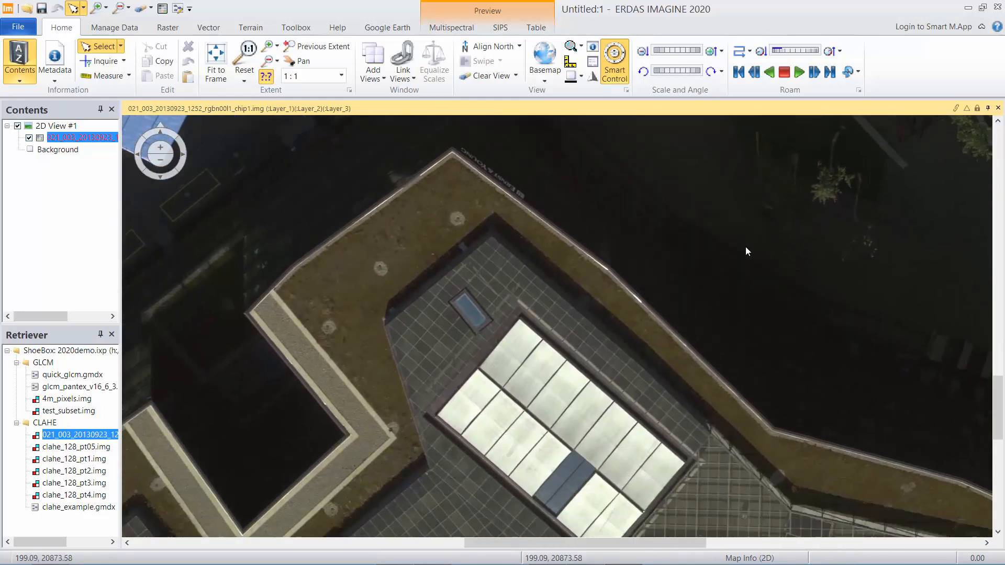
mouse_move(744, 252)
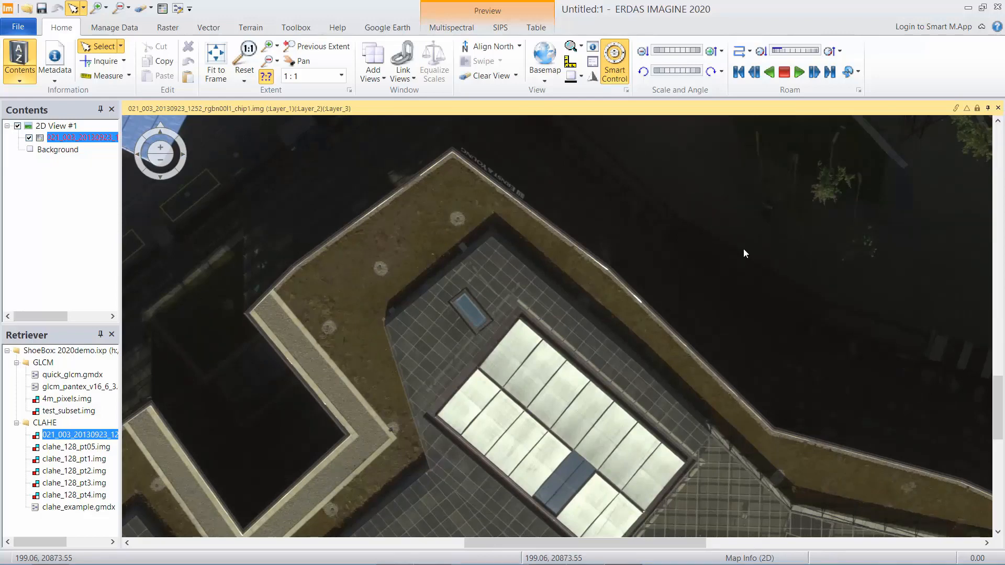
mouse_move(691, 315)
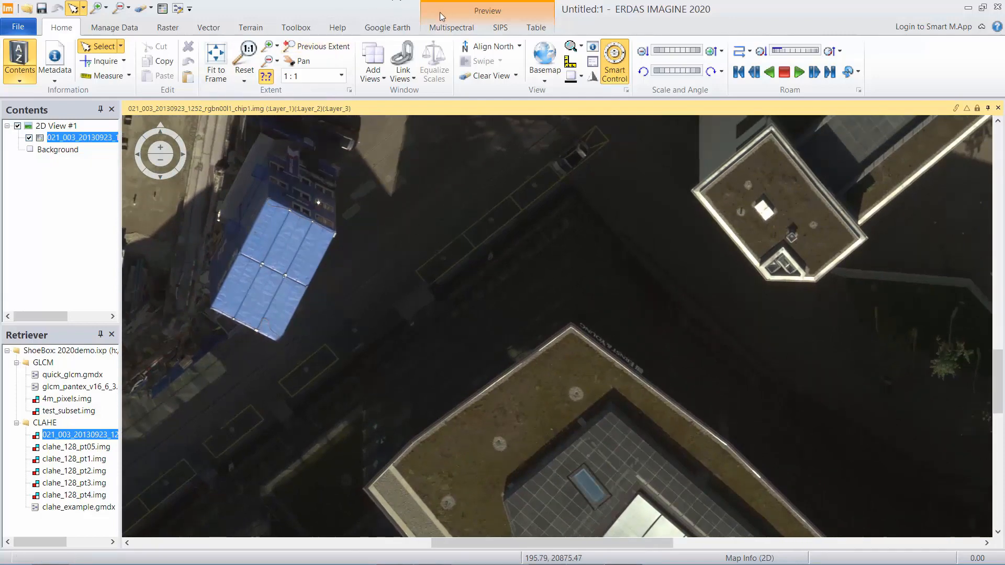
Stretch the SIPS dynamic range from the Multispectral tab to brighten shadow detail
left_click(451, 28)
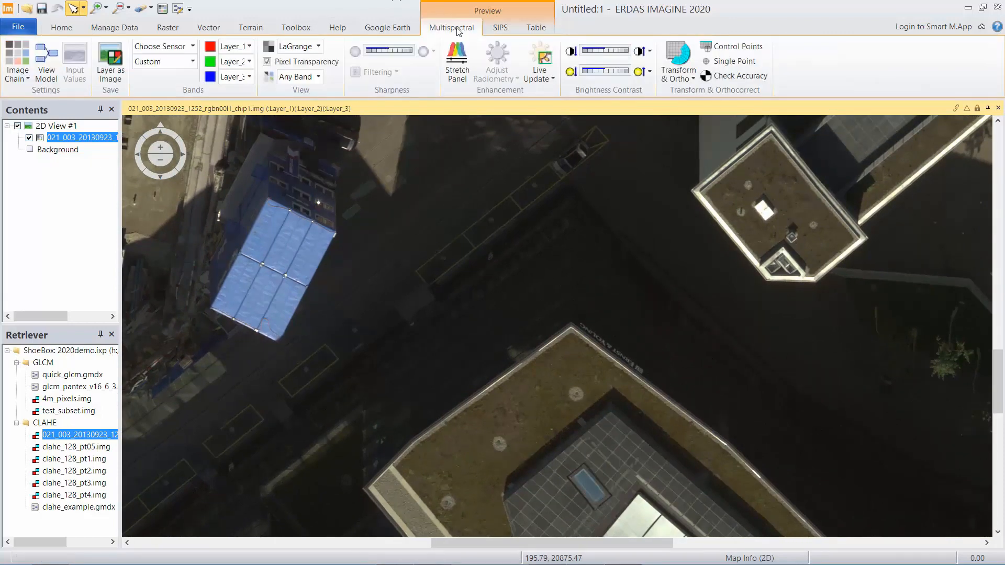
left_click(499, 28)
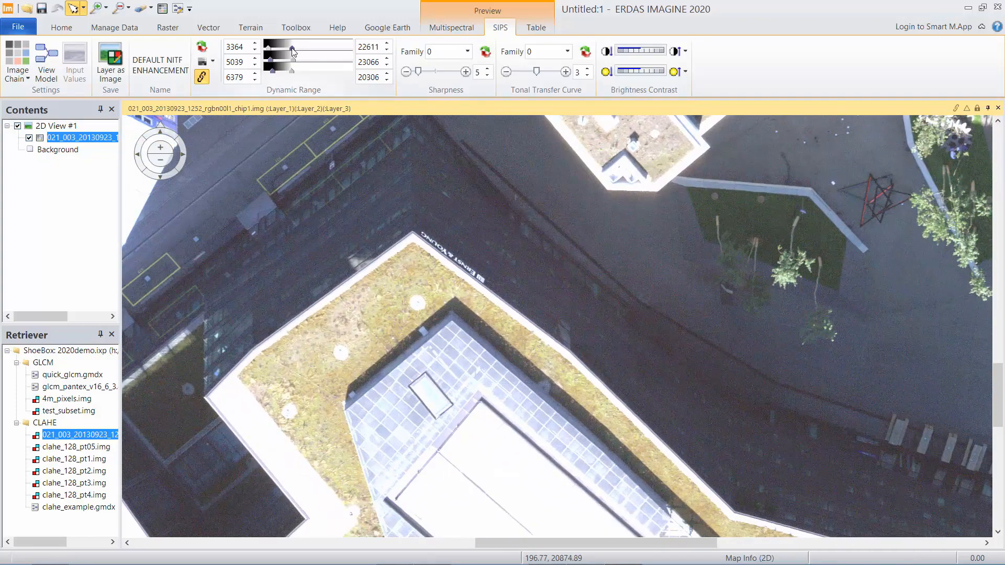
left_click_drag(292, 51, 269, 51)
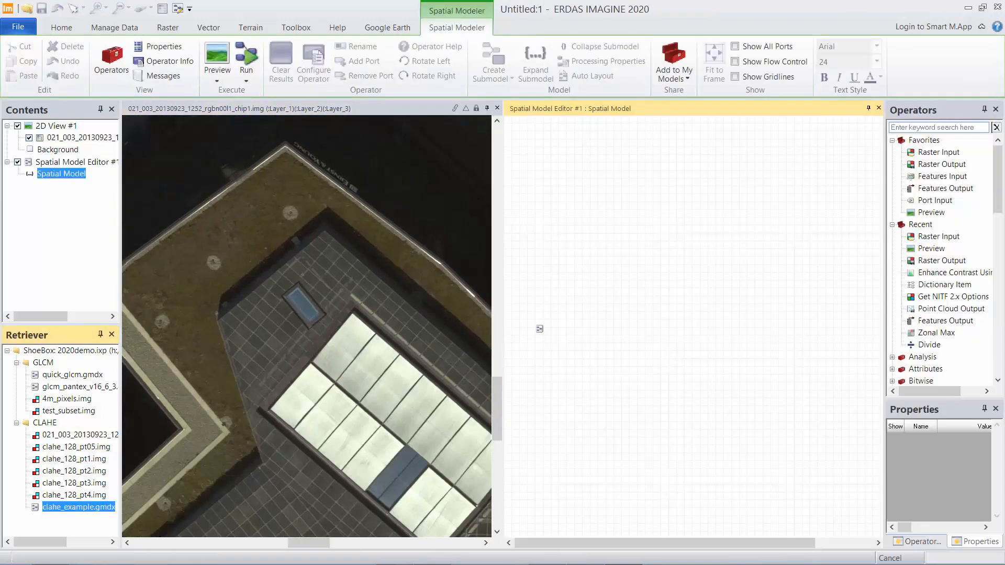
Load clahe_example.gmdx and select its Enhance Contrast Using CLAHE operator
double_click(73, 507)
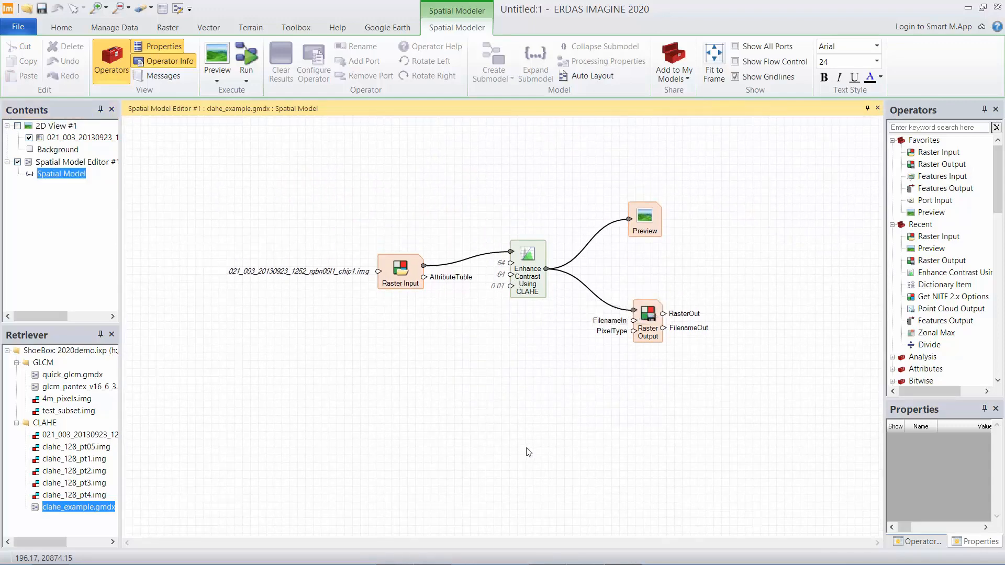
mouse_move(471, 366)
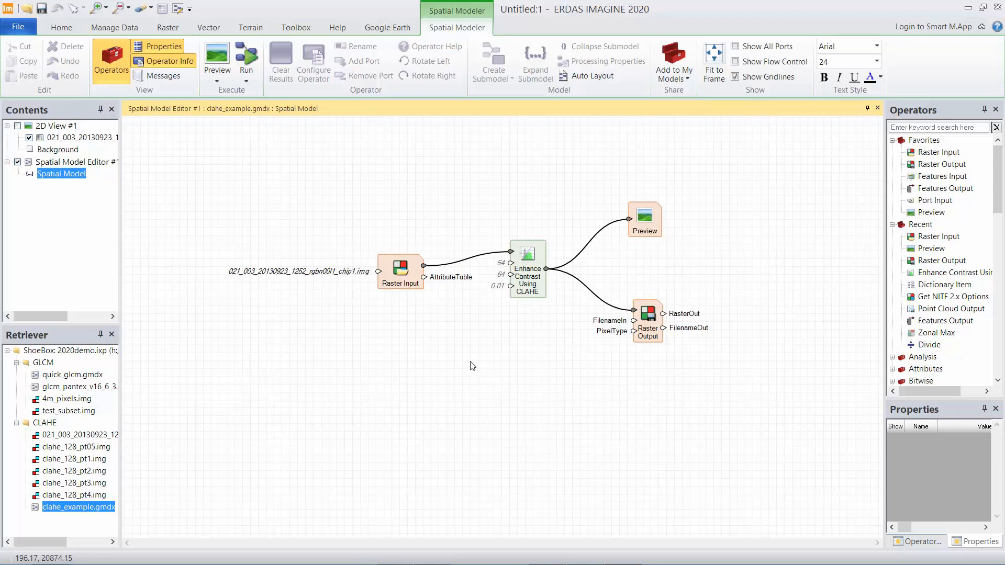
left_click(527, 269)
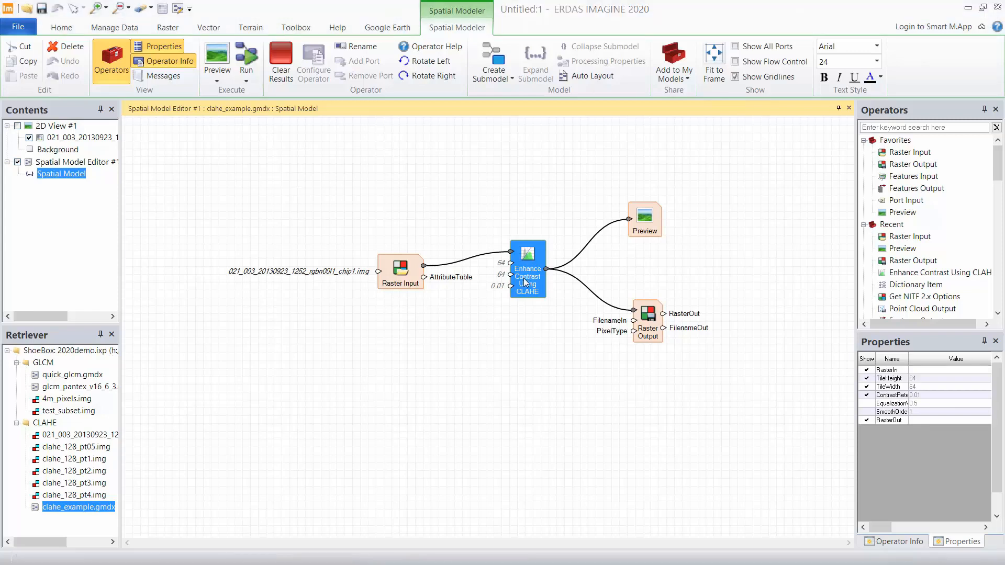
Change the CLAHE operator's tile size to 128 and contrast limit to 0.1
left_click(911, 377)
type("128")
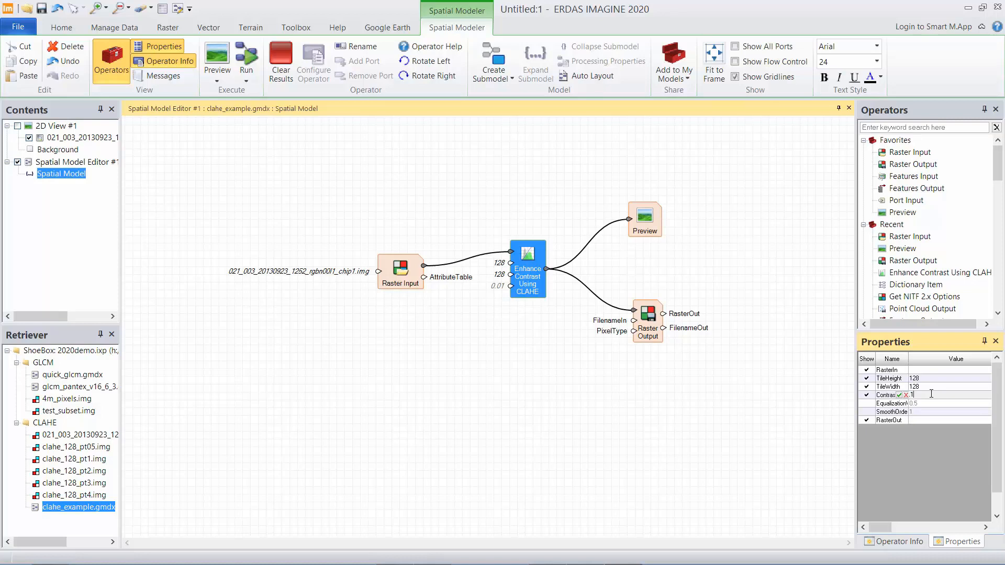
left_click(714, 413)
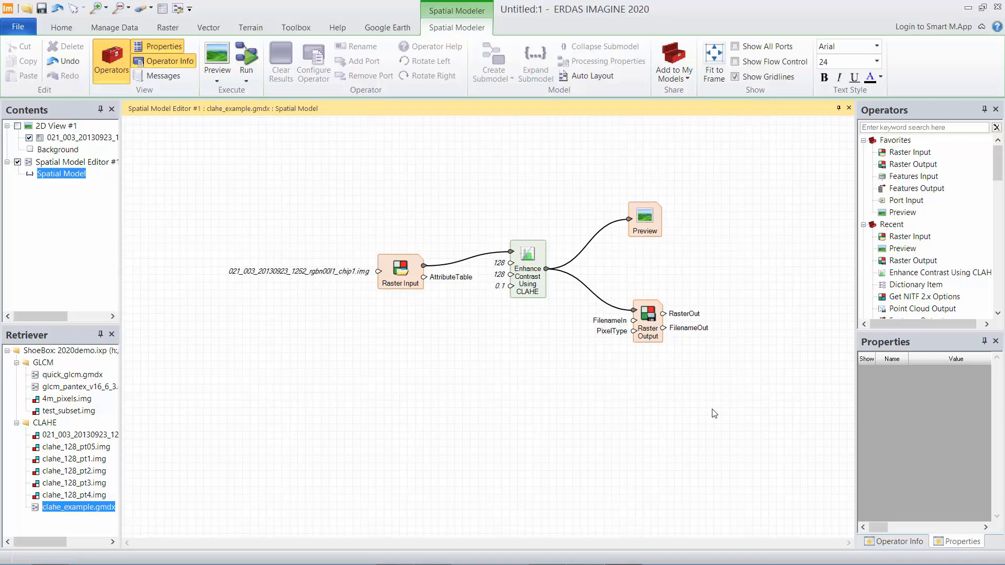
mouse_move(670, 409)
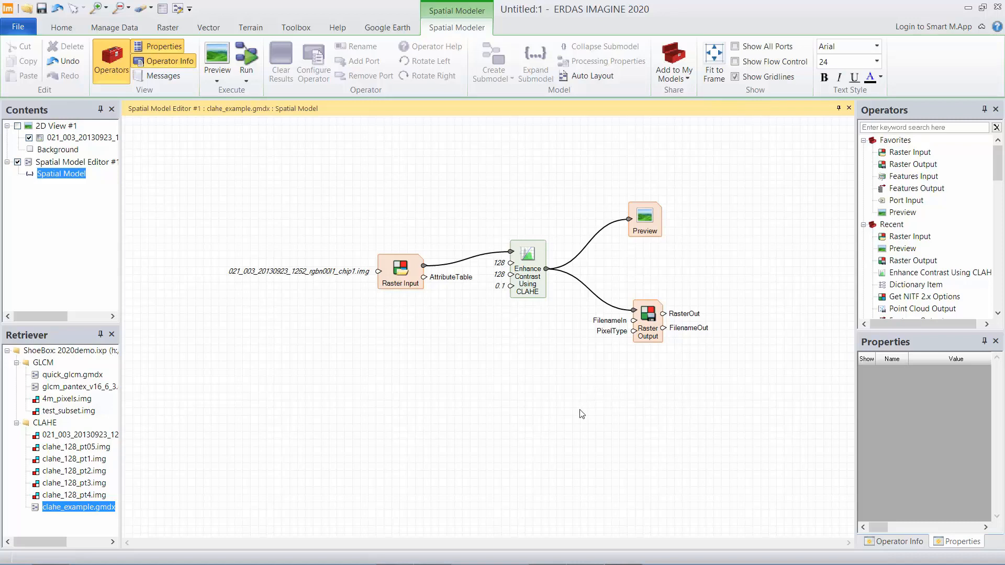
mouse_move(529, 403)
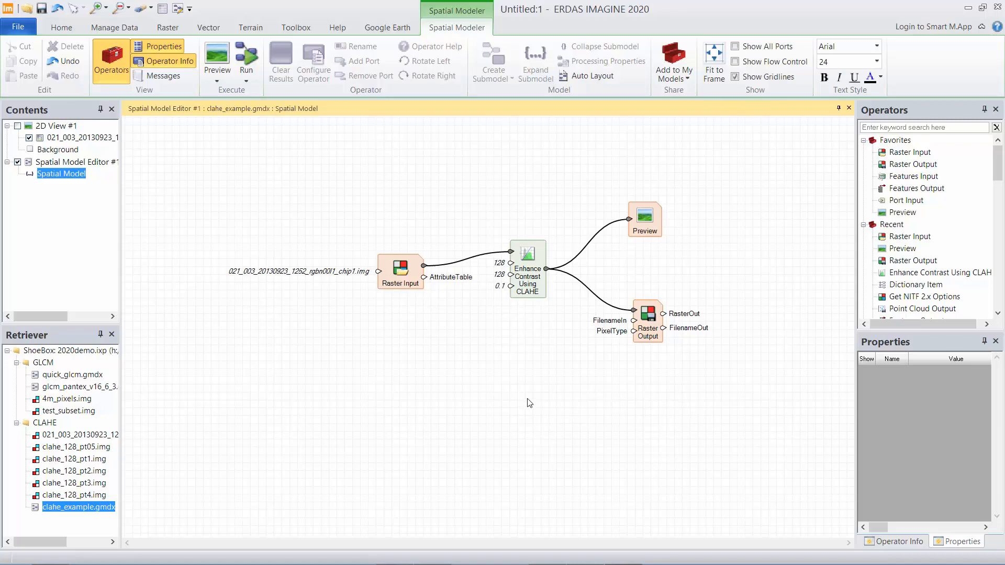
mouse_move(540, 405)
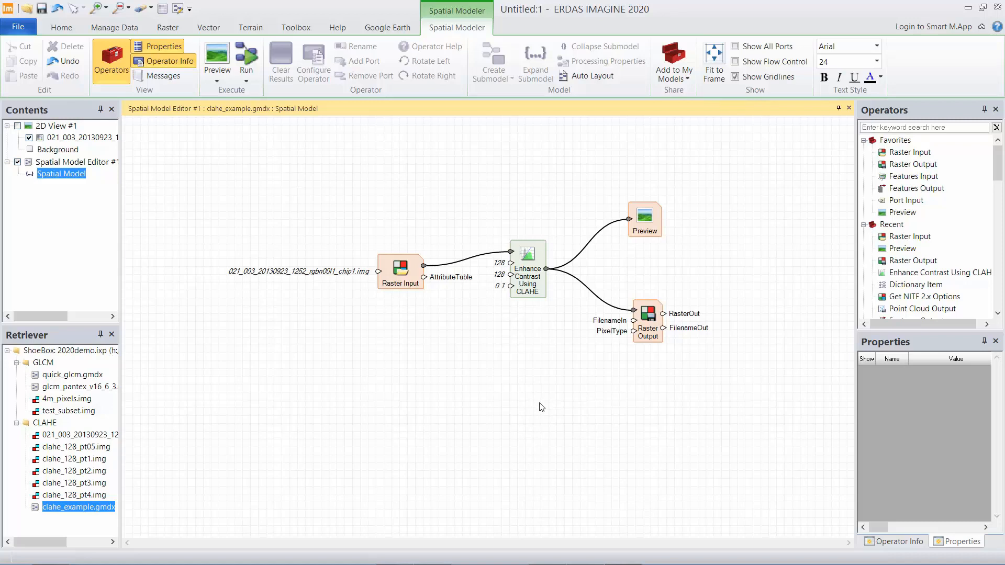
mouse_move(553, 414)
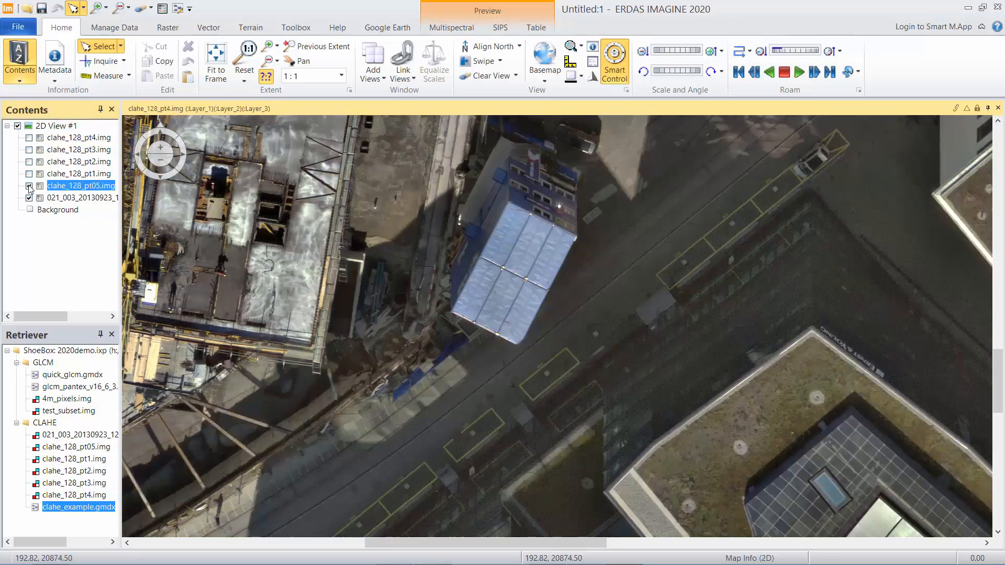
Switch on the clahe_128_pt05 layer over the aerial image in Contents
left_click(28, 186)
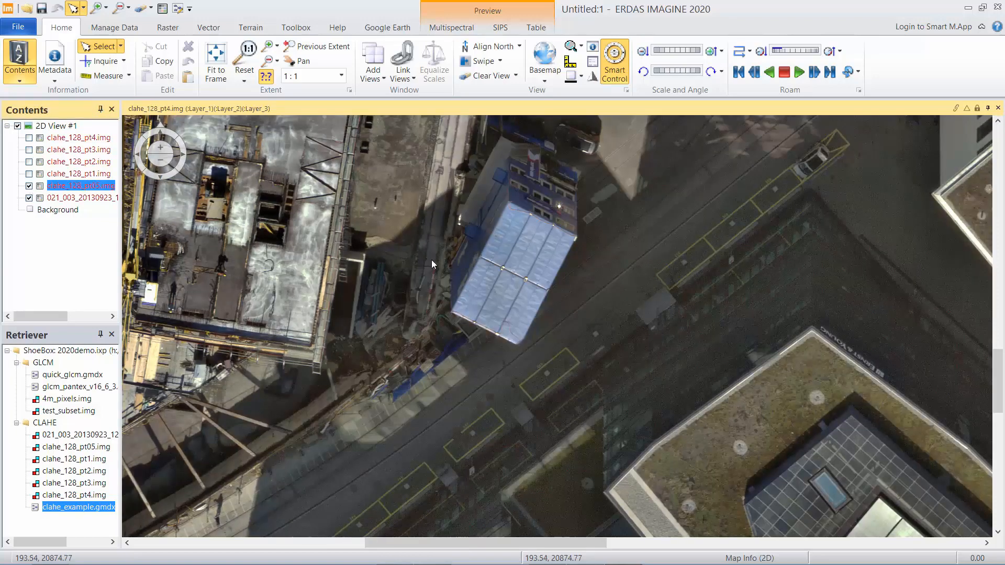
mouse_move(801, 306)
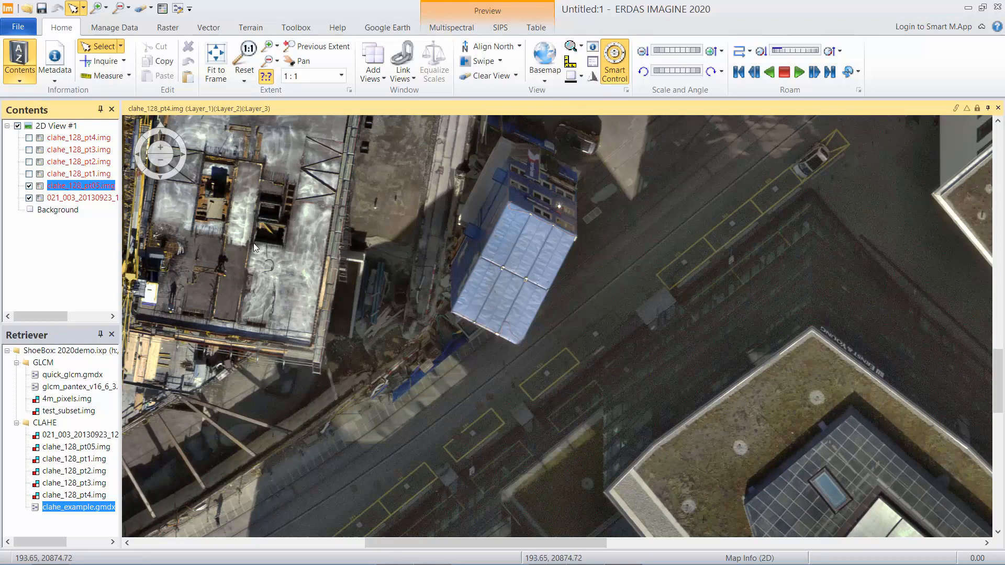
mouse_move(872, 500)
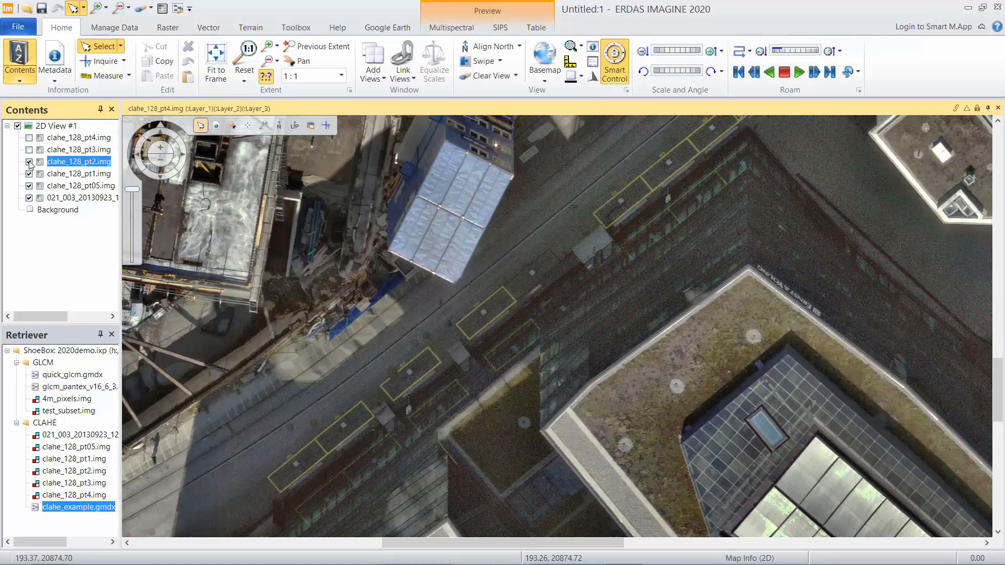
Tick a clahe_128 layer checkbox, bringing the pt4 result on top
left_click(30, 149)
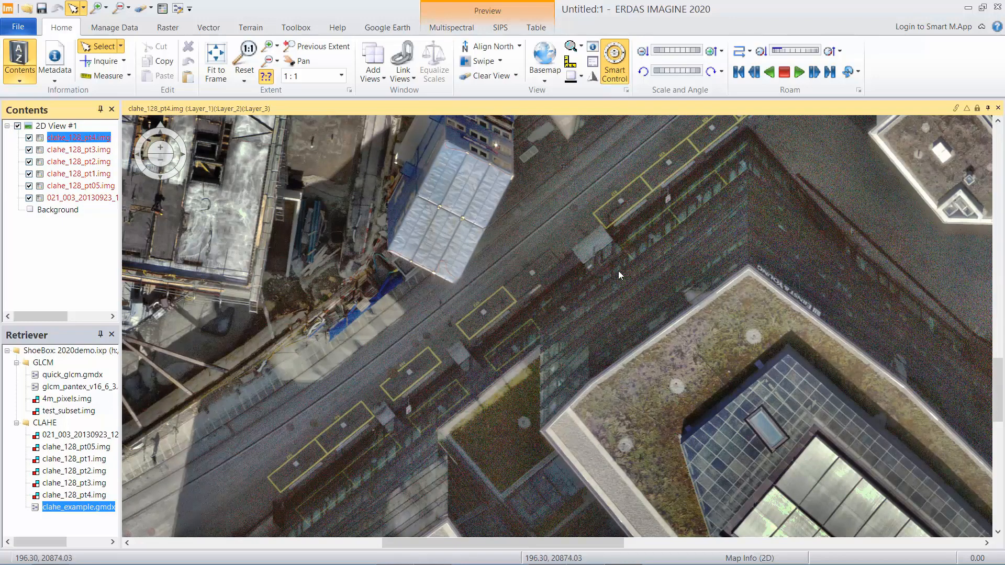
mouse_move(671, 239)
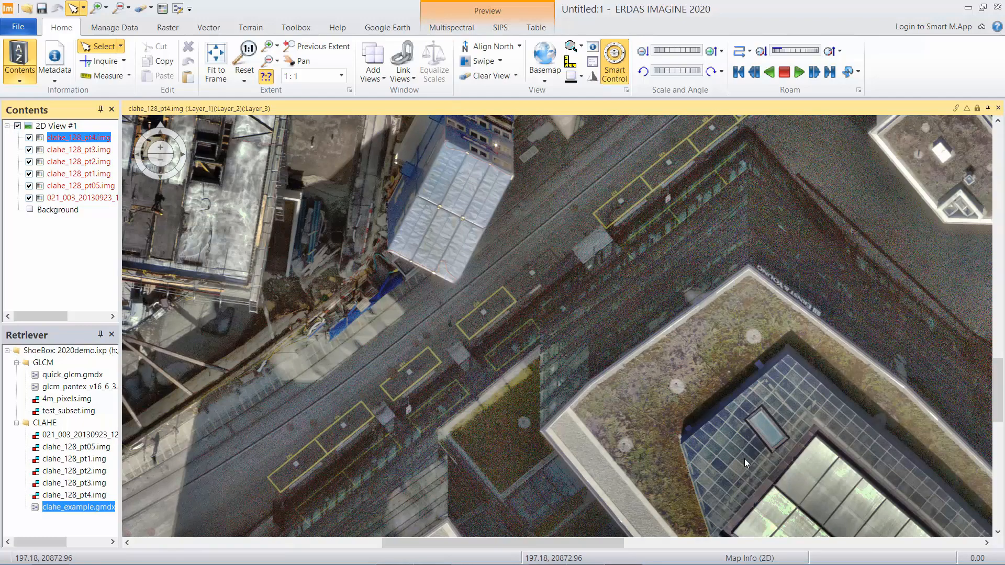
mouse_move(474, 283)
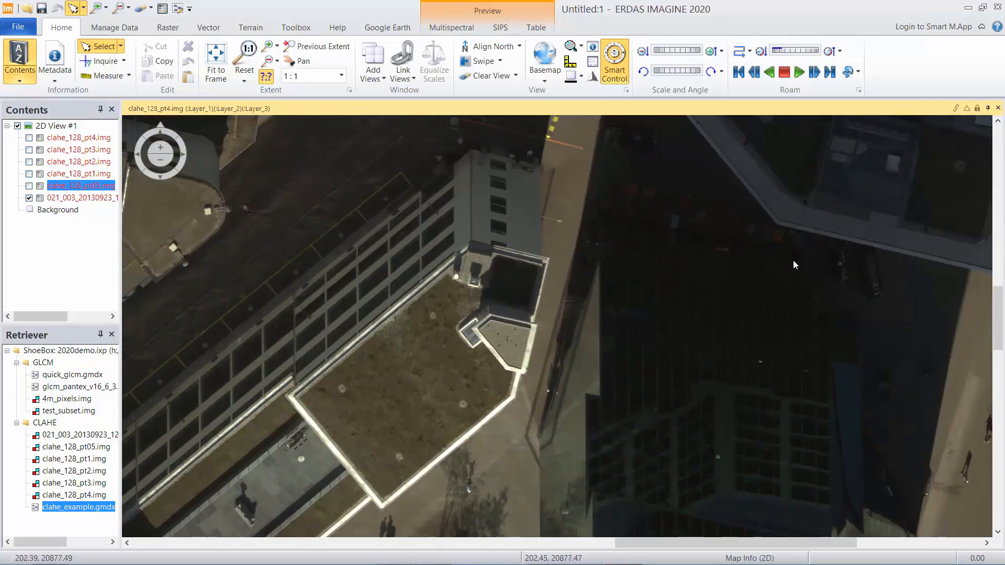
mouse_move(109, 168)
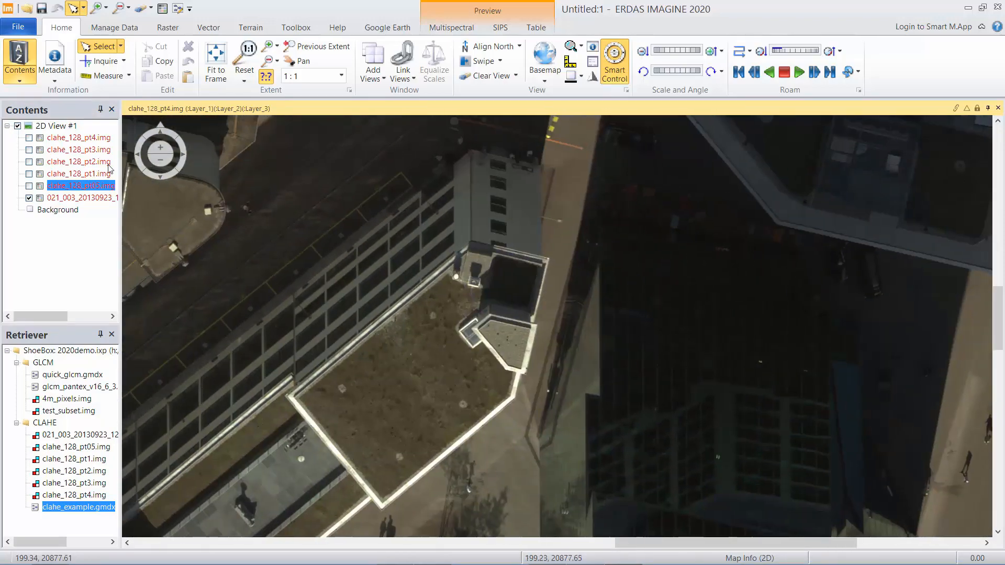
Tick a clahe_128 layer checkbox to show enhancement over the shadowed block
left_click(28, 173)
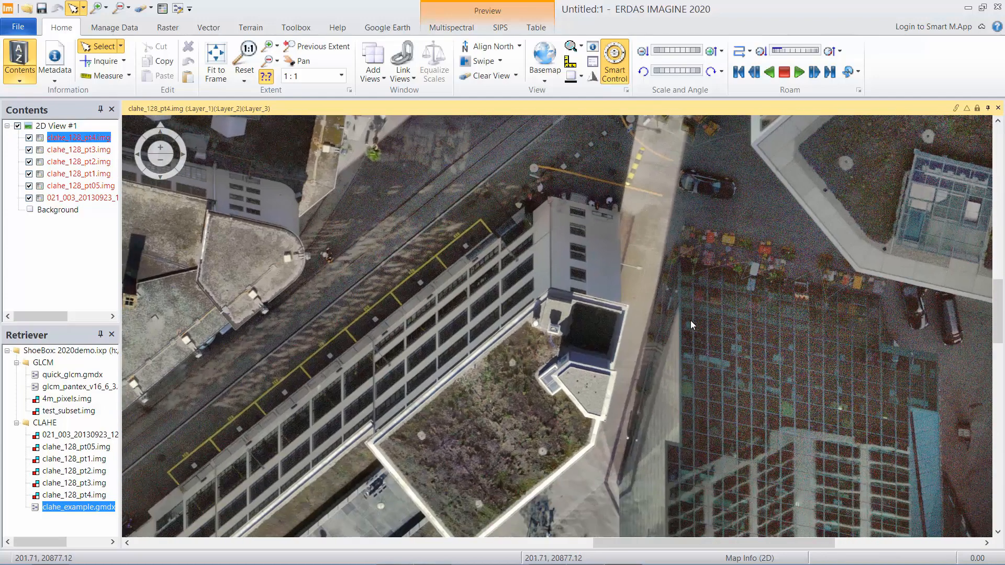
mouse_move(684, 284)
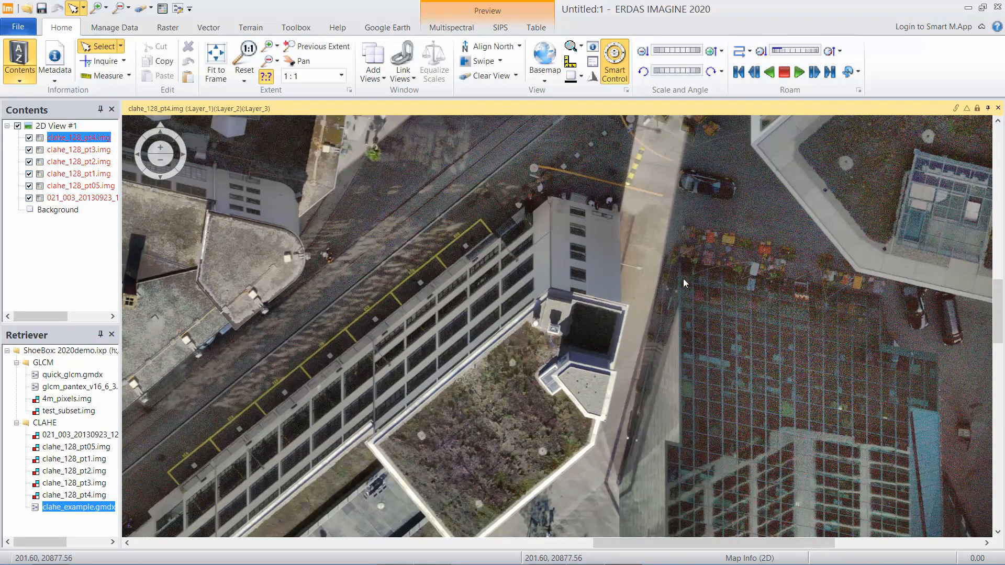